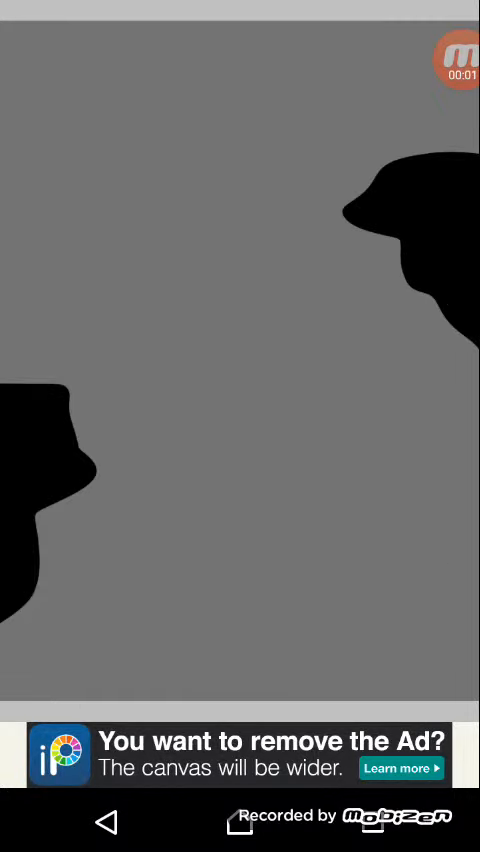
# Paint the starry sky, glowing waterfalls, purple rocks, grass and title, then end the time-lapse replay
pyautogui.moveTo(96, 460); pyautogui.dragTo(70, 690)
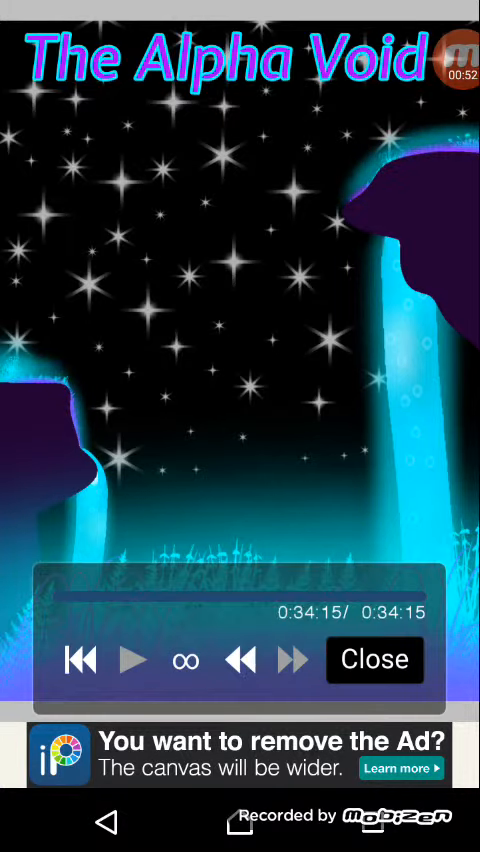
pyautogui.click(374, 660)
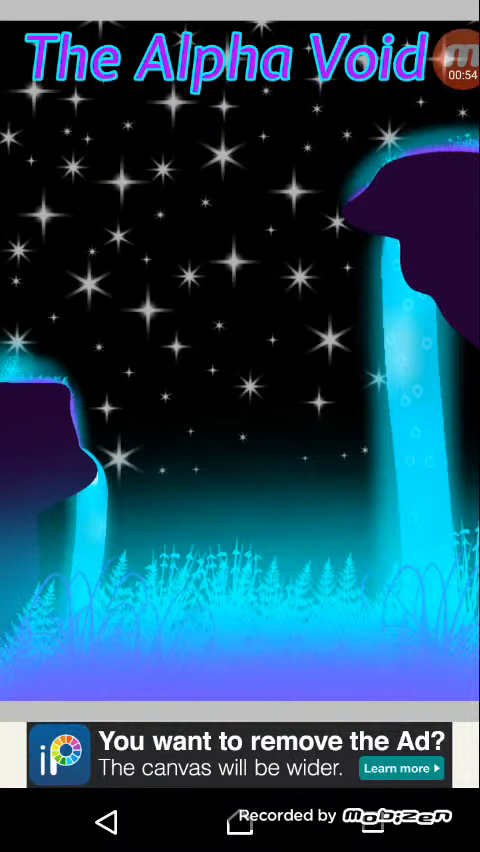